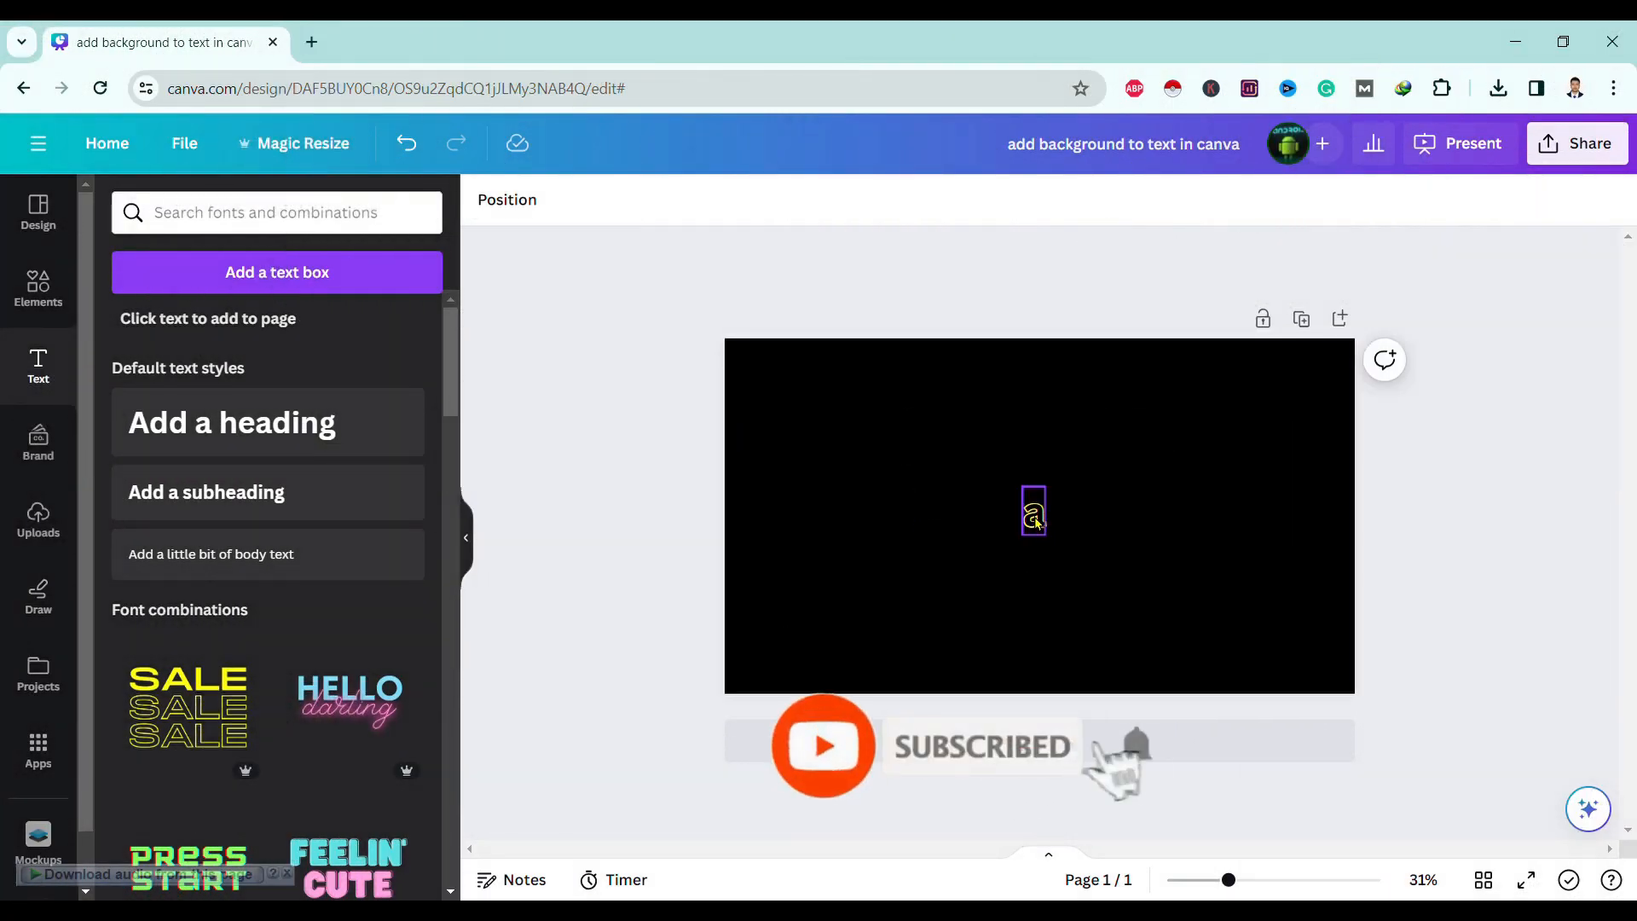
Step: Create a text box reading 'Curve text in canva' and select it
{"action": "left_click", "coordinate": [1033, 512]}
{"action": "type", "text": "Curve text i"}
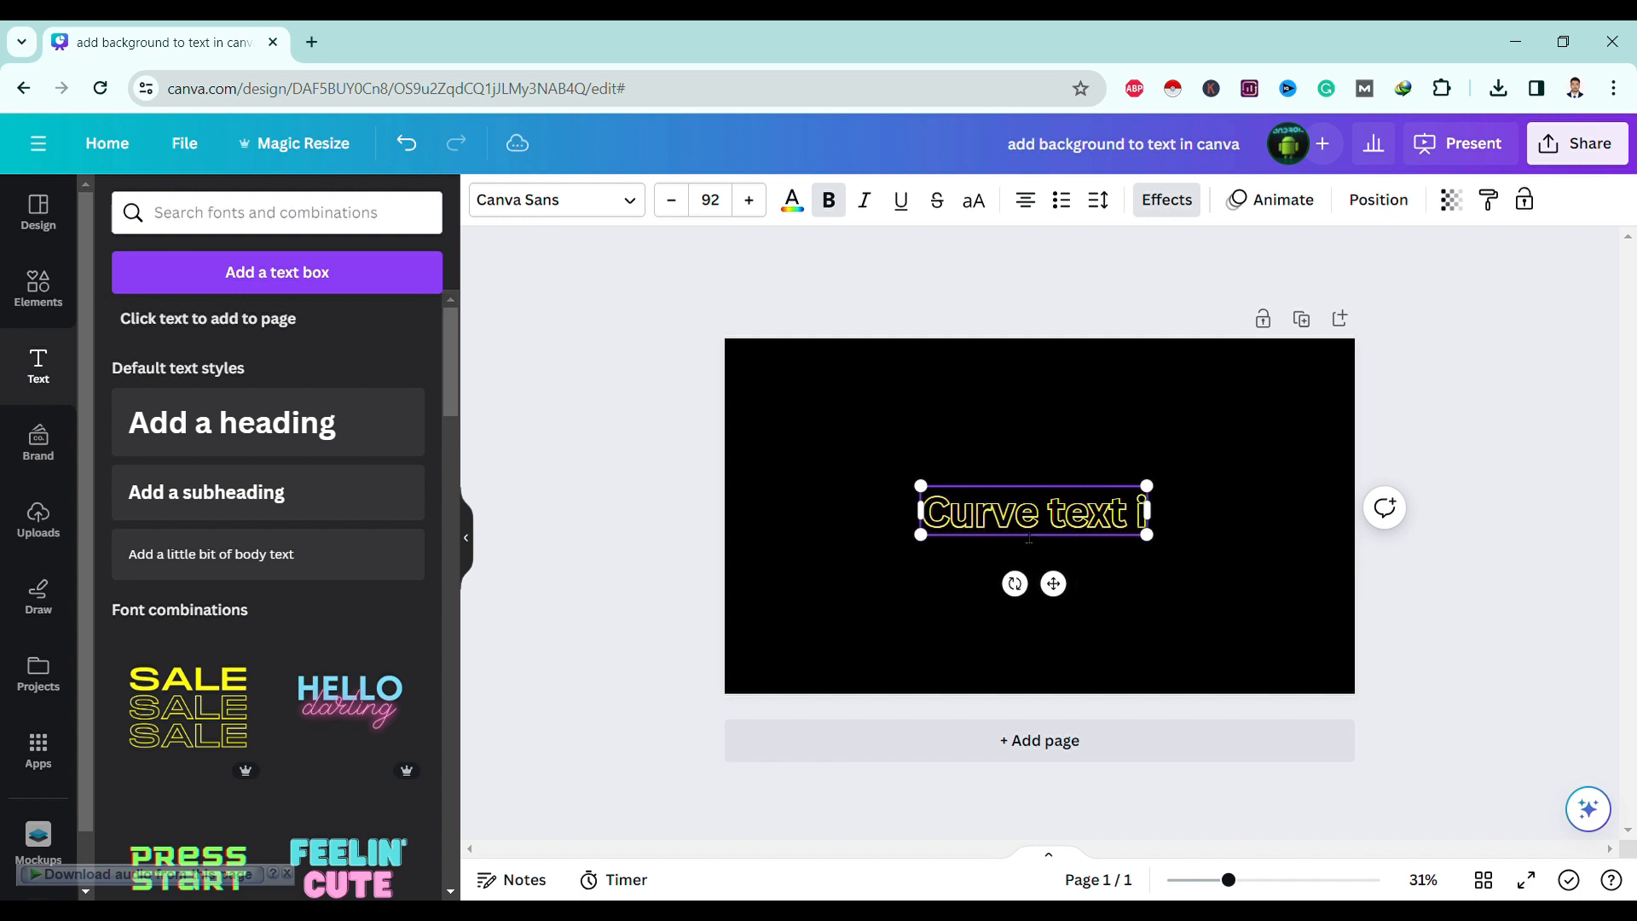
{"action": "type", "text": "n canva"}
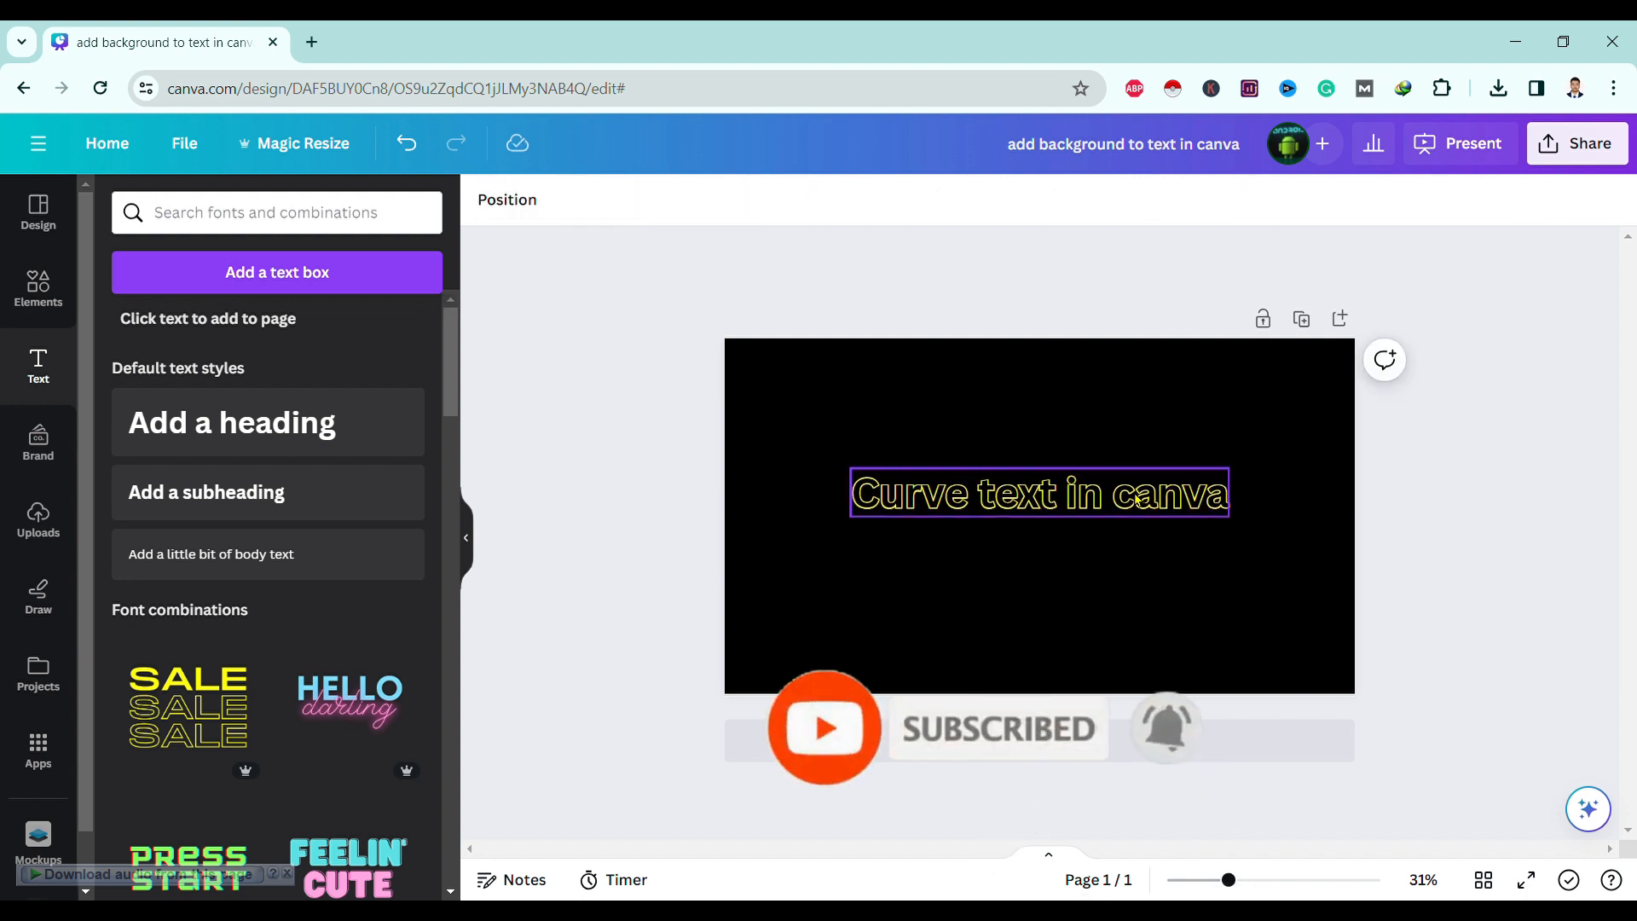
{"action": "left_click", "coordinate": [1039, 493]}
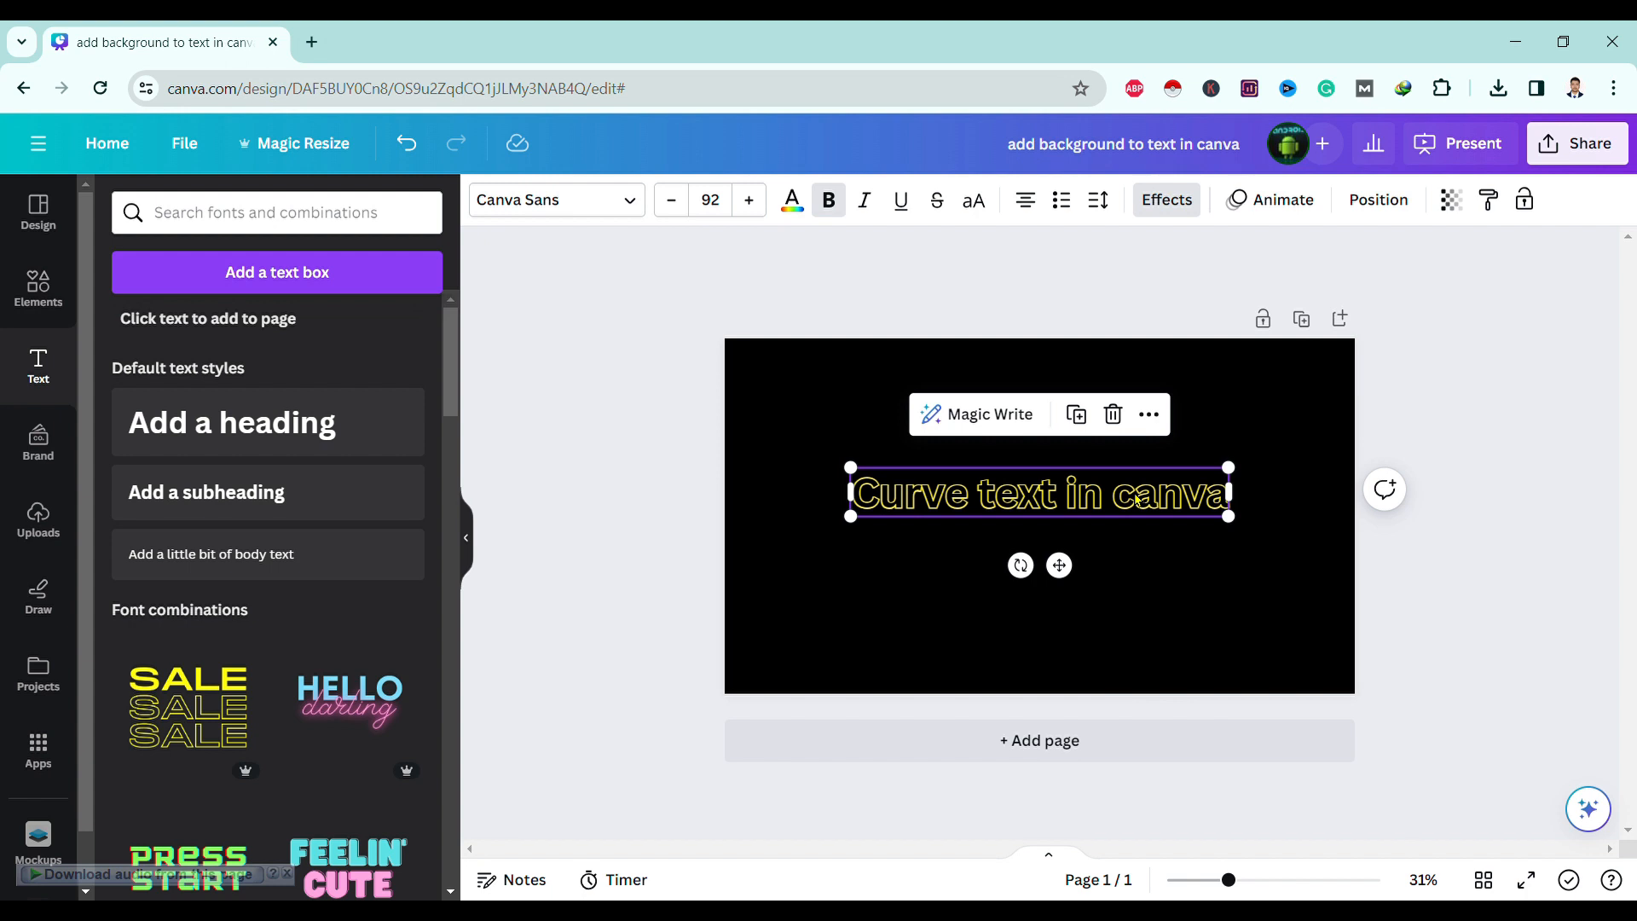
Step: Show the Effects panel scrolled to the Shape choices for the selected text
{"action": "left_click", "coordinate": [1166, 200]}
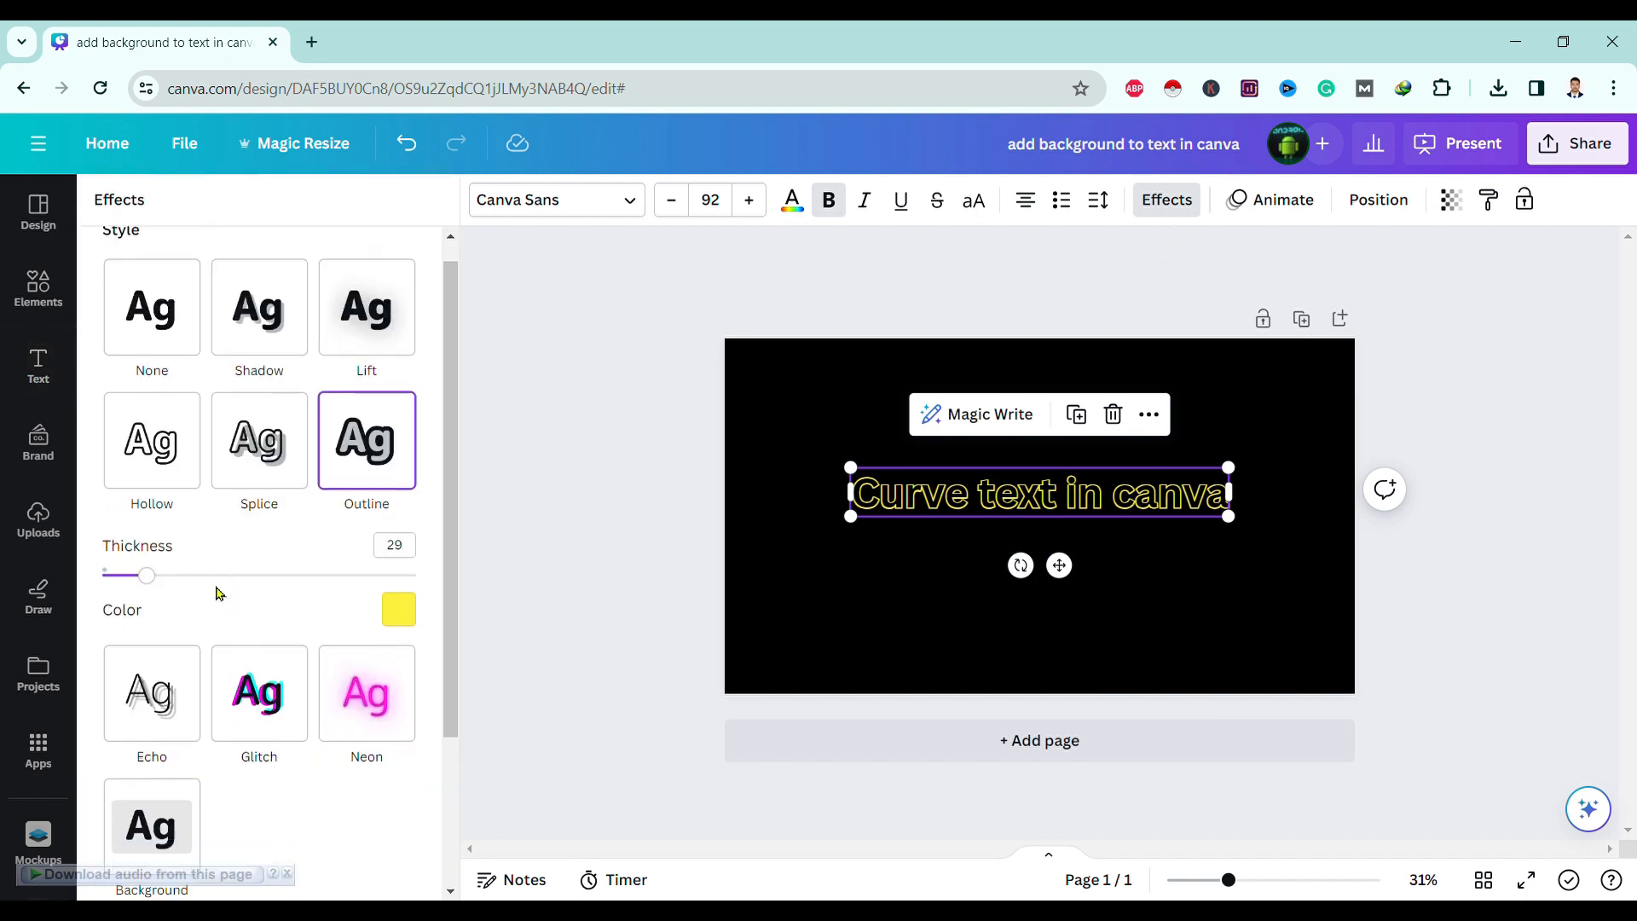
{"action": "scroll", "scroll_direction": "down", "scroll_amount": 3}
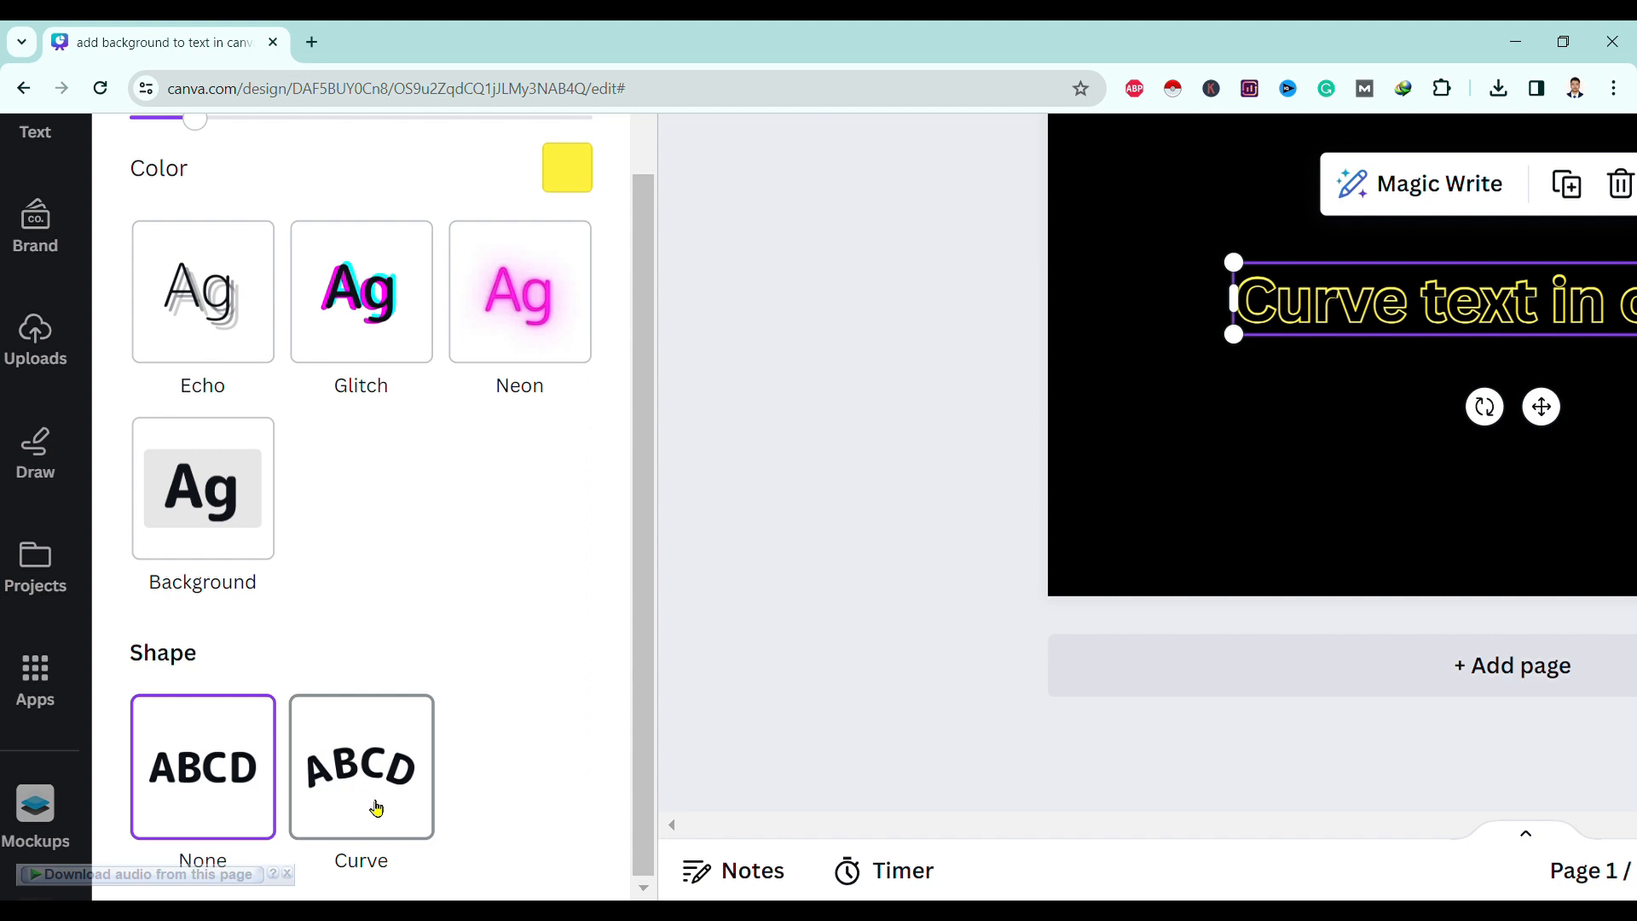
Step: Apply the Curve shape, trying several strengths and settling on a downward curve of -55
{"action": "left_click", "coordinate": [360, 766]}
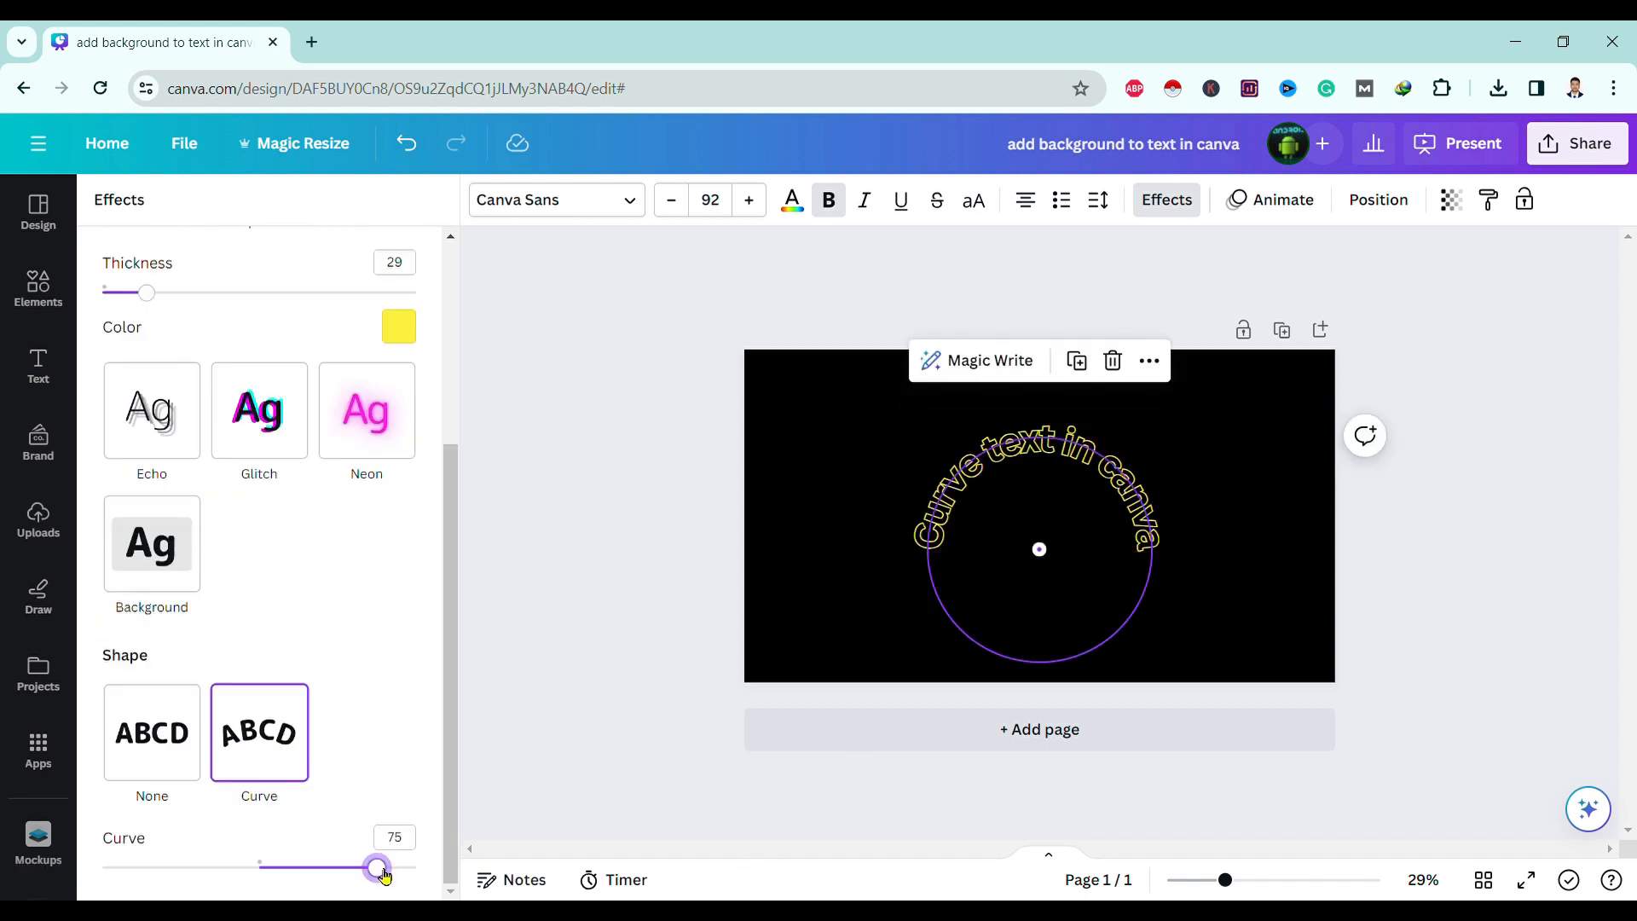
{"action": "left_click_drag", "start_coordinate": [378, 869], "coordinate": [360, 868]}
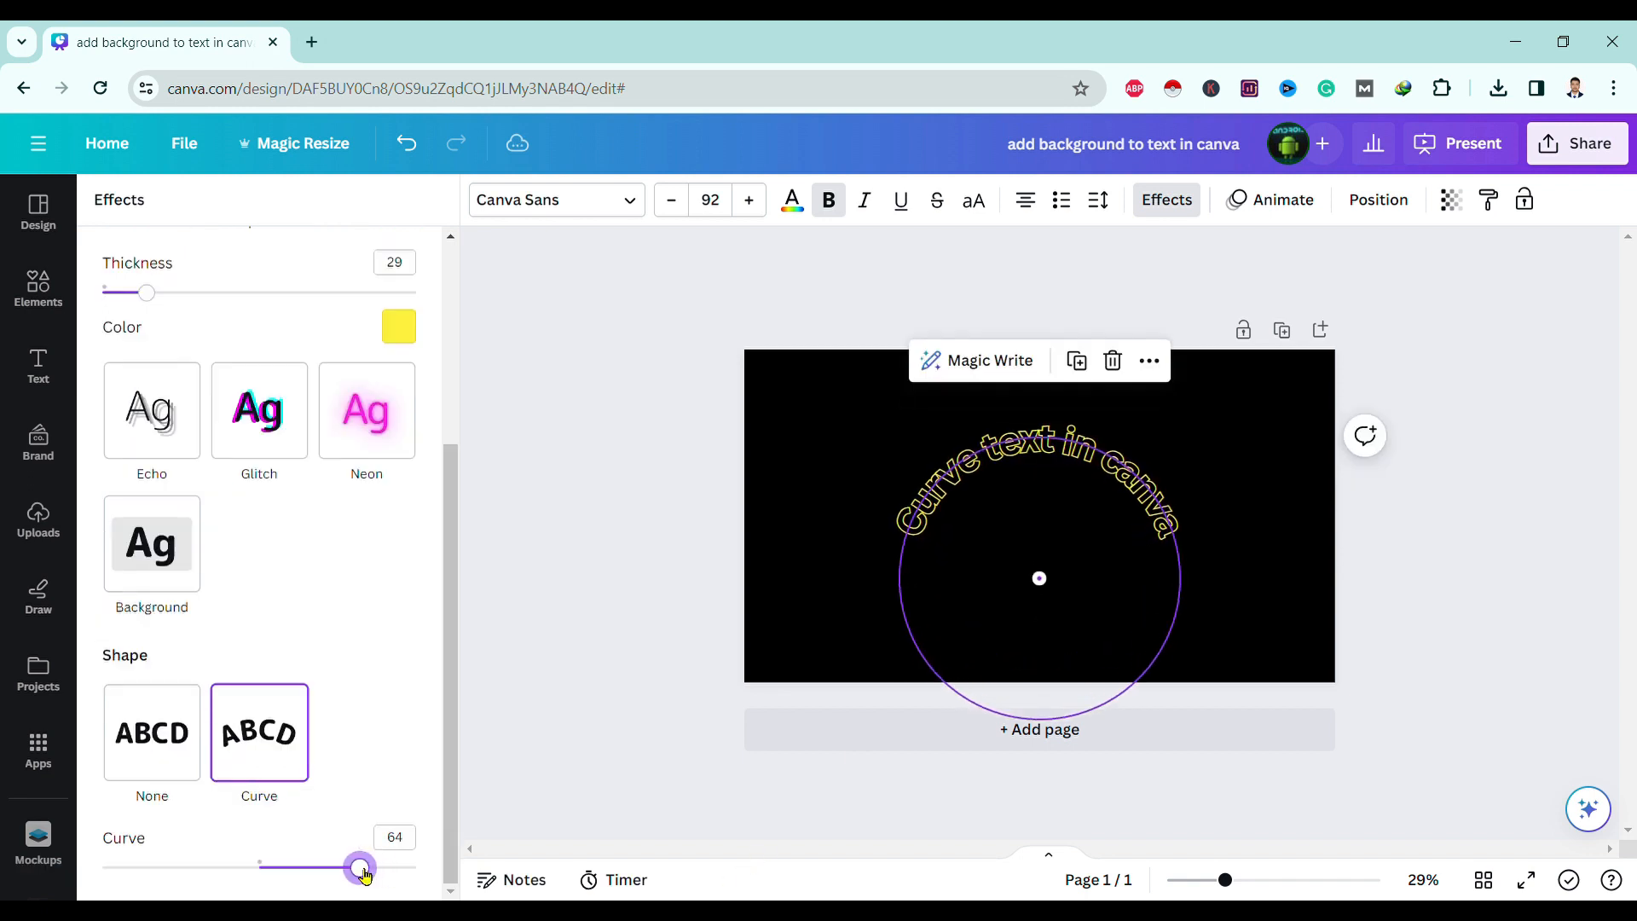
{"action": "left_click_drag", "start_coordinate": [360, 867], "coordinate": [207, 866]}
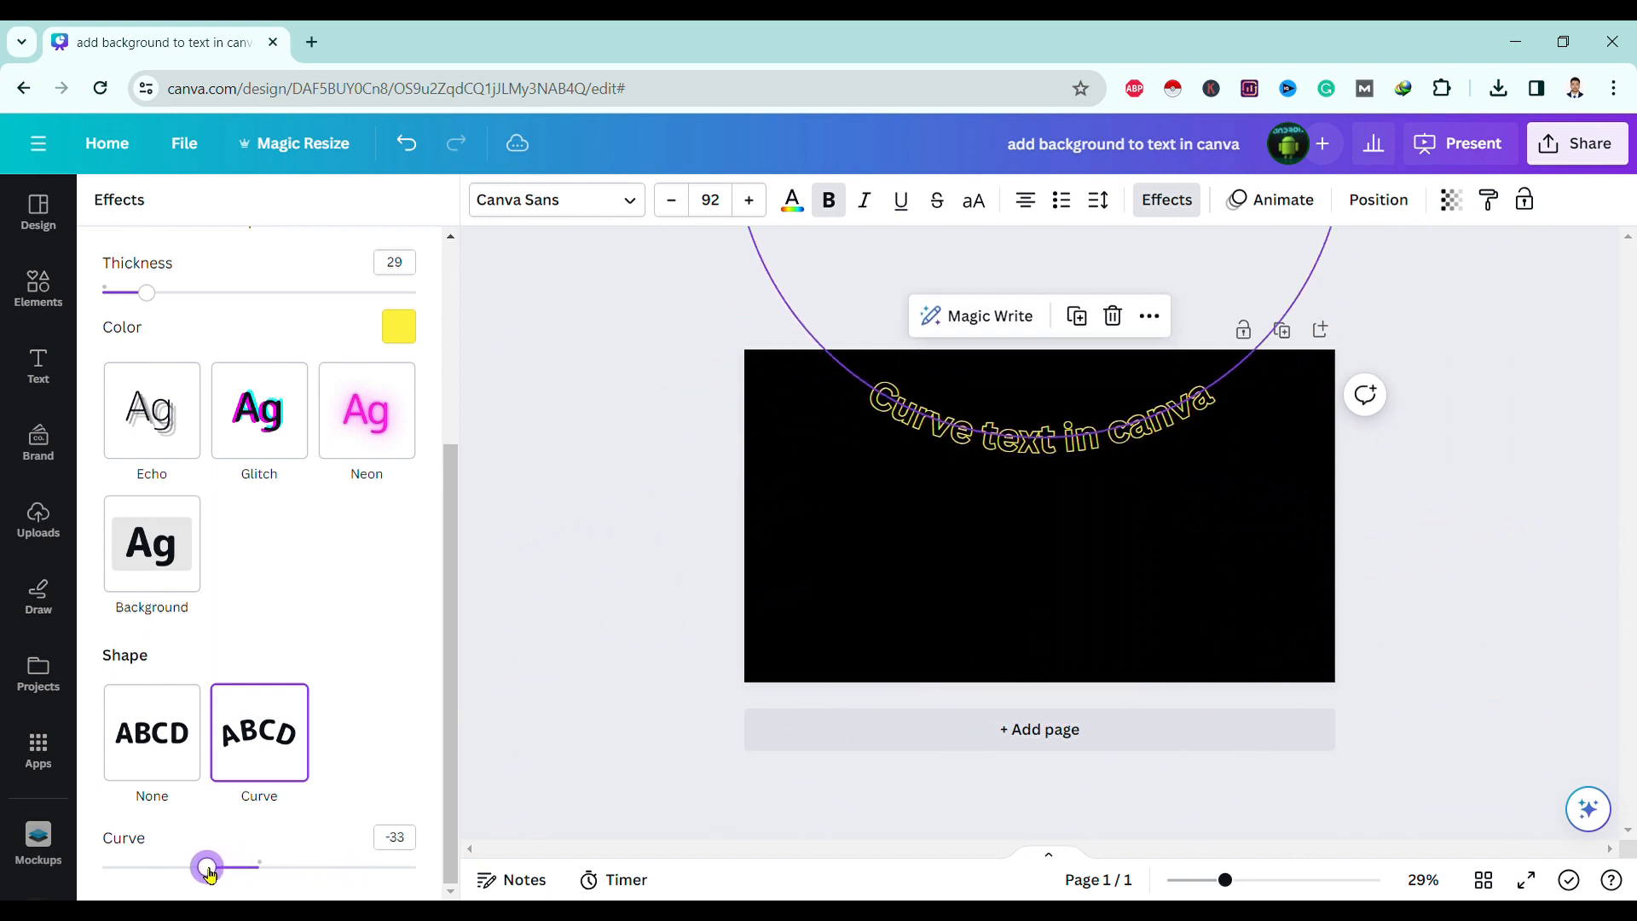
{"action": "left_click_drag", "start_coordinate": [206, 866], "coordinate": [130, 867]}
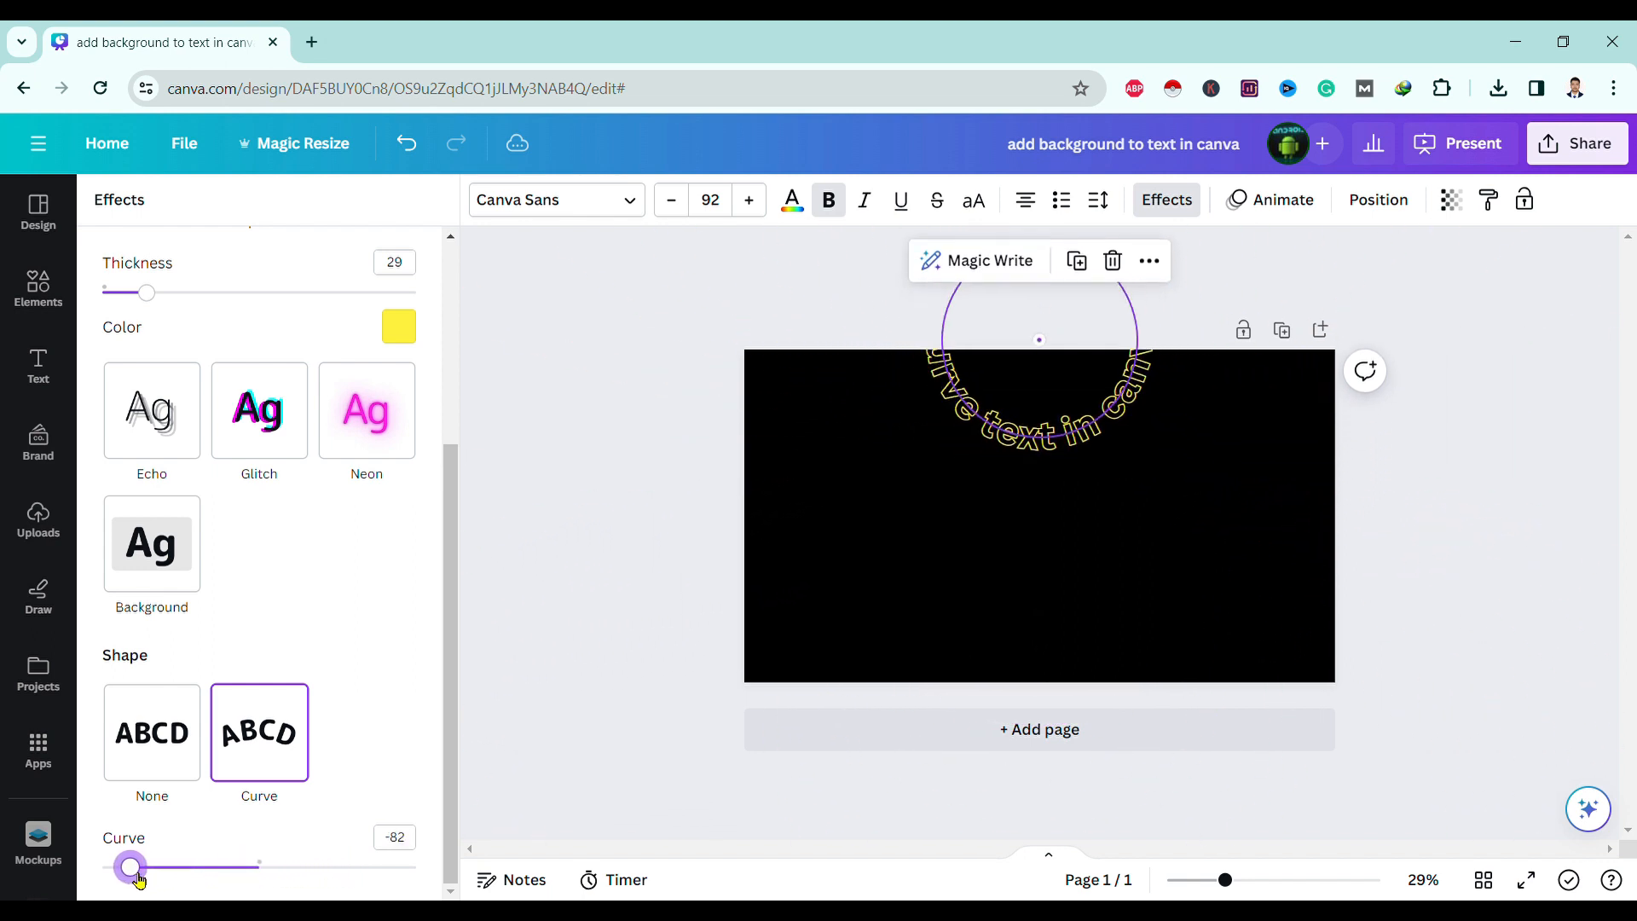
{"action": "left_click_drag", "start_coordinate": [130, 866], "coordinate": [305, 867]}
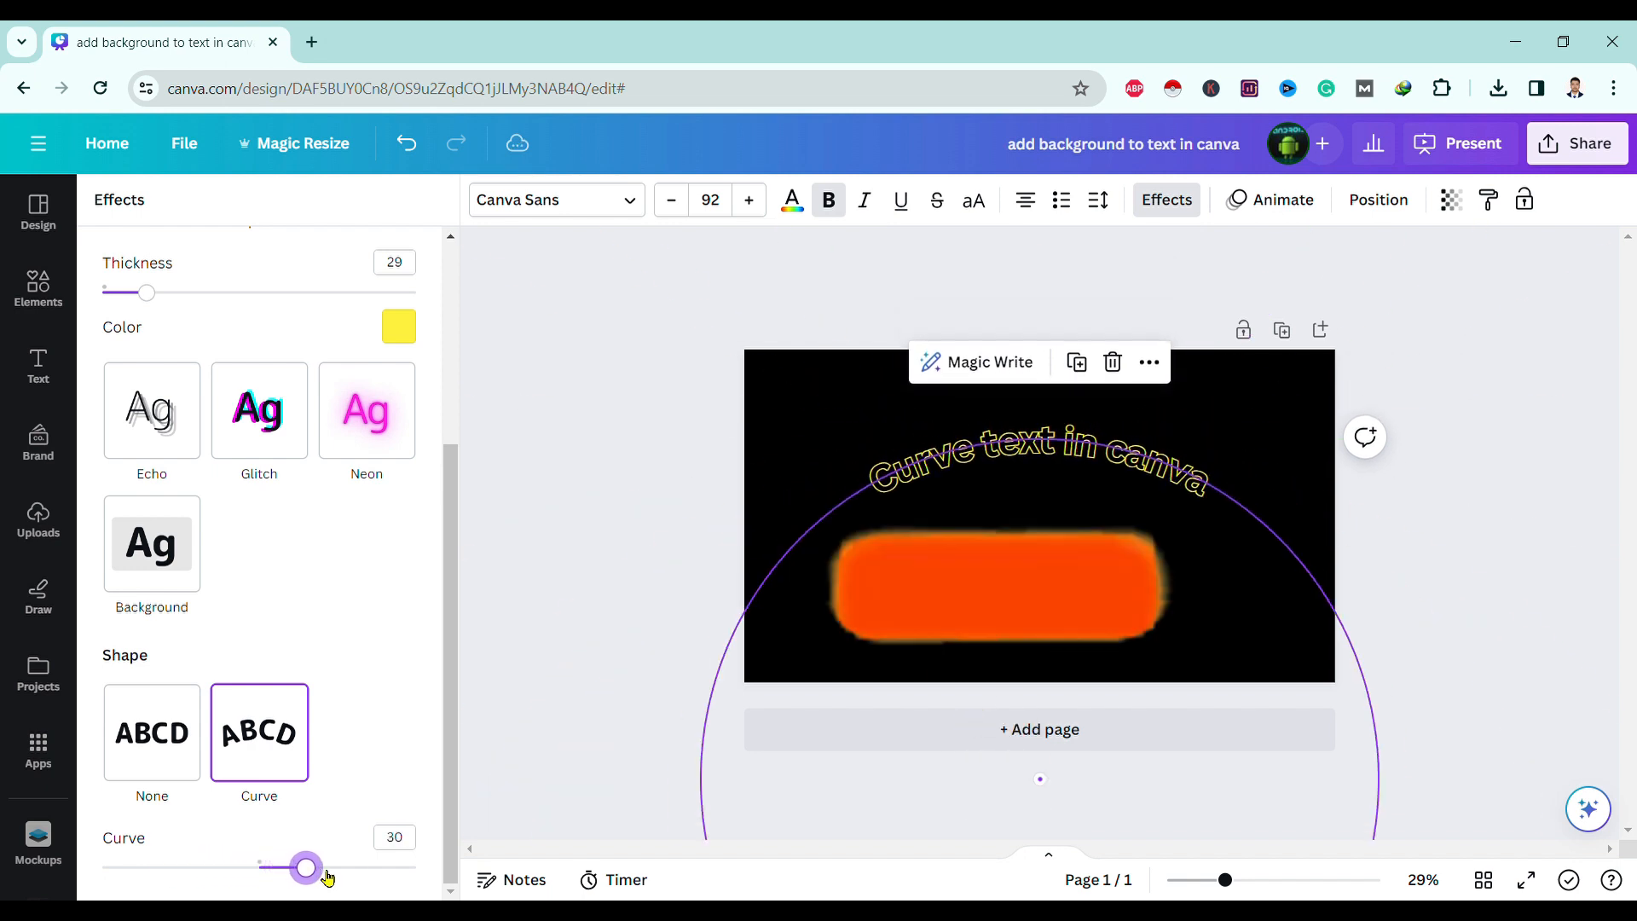
{"action": "left_click_drag", "start_coordinate": [305, 867], "coordinate": [172, 866]}
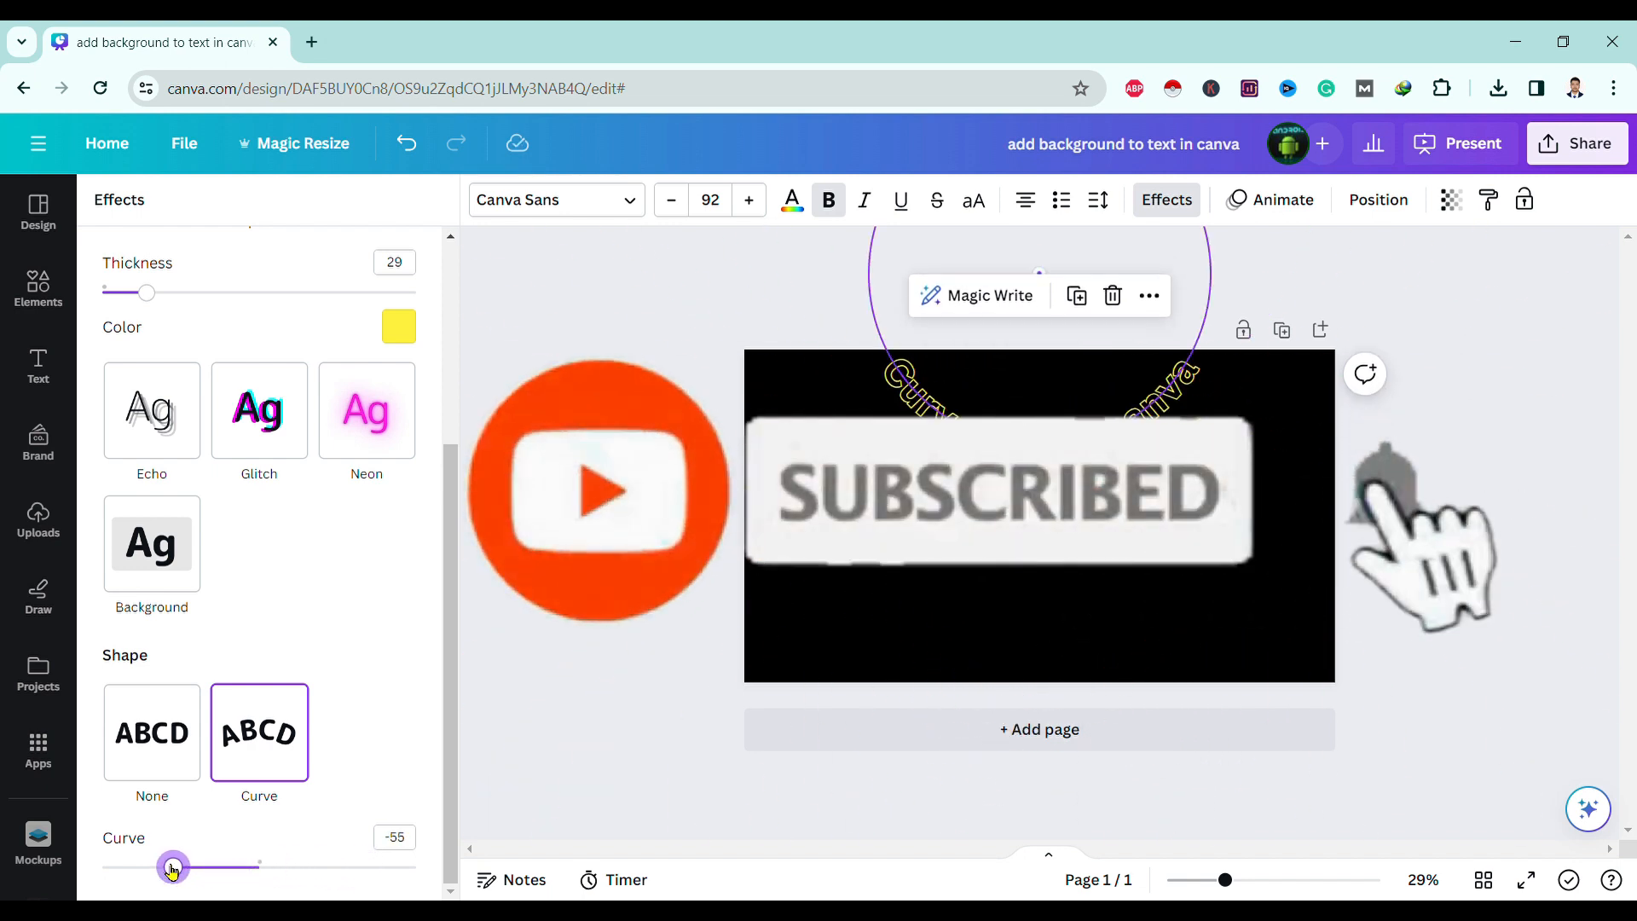